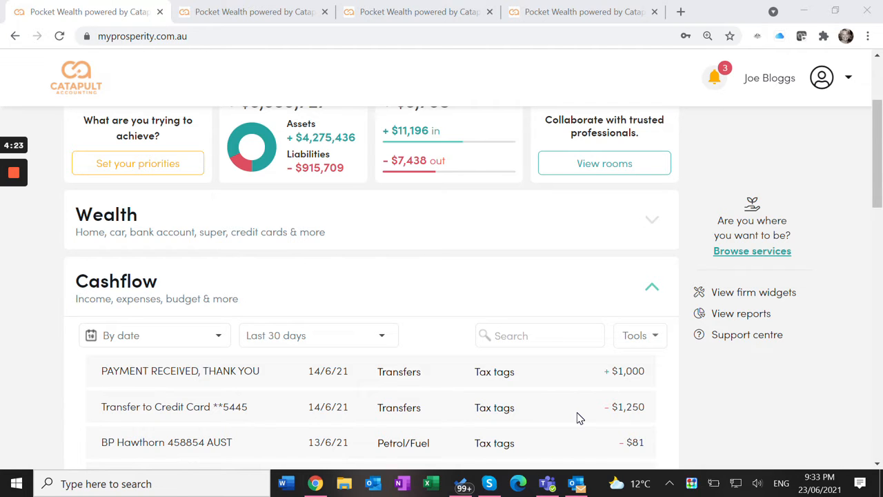
mouse_move(561, 313)
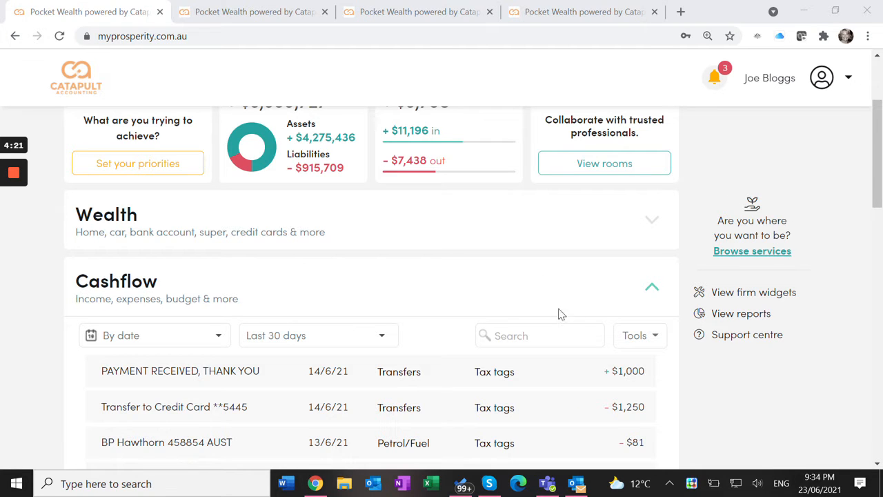
scroll("down", 3)
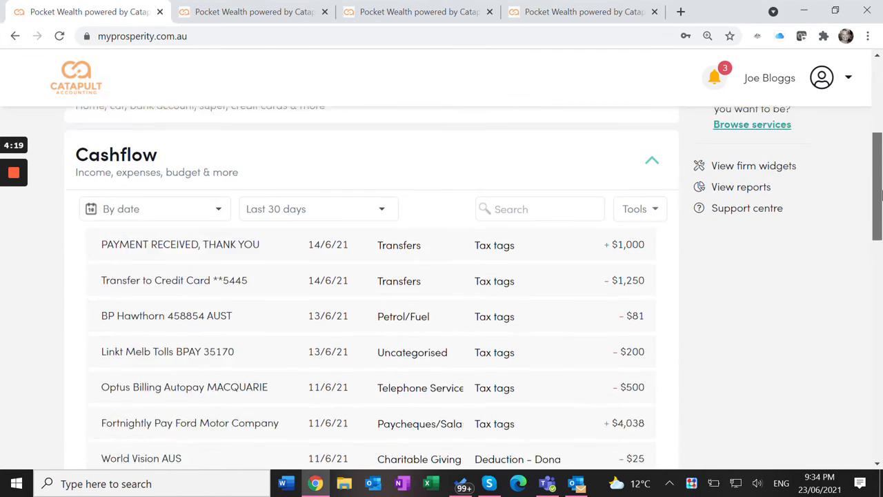
scroll("down", 3)
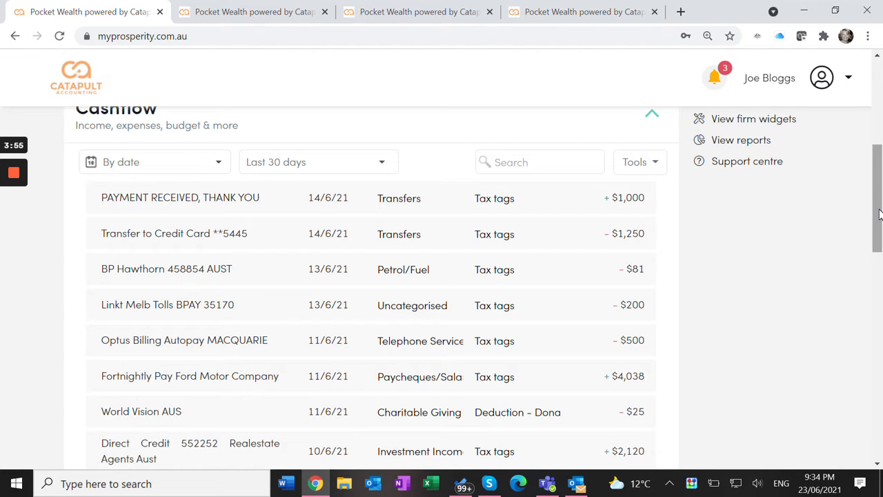
scroll("down", 3)
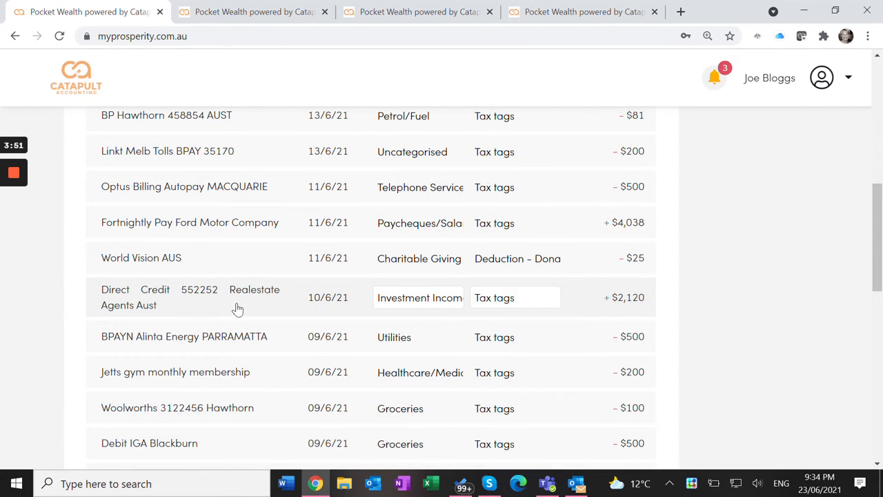
mouse_move(413, 317)
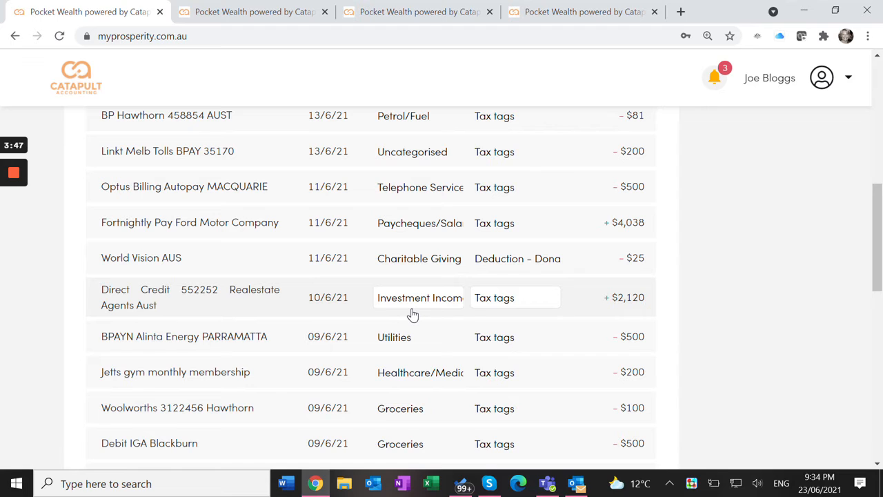
mouse_move(502, 306)
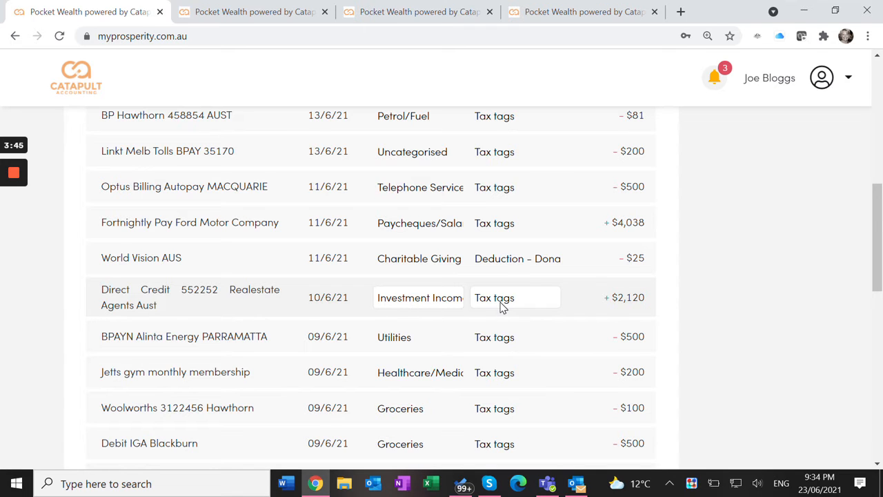
left_click(515, 298)
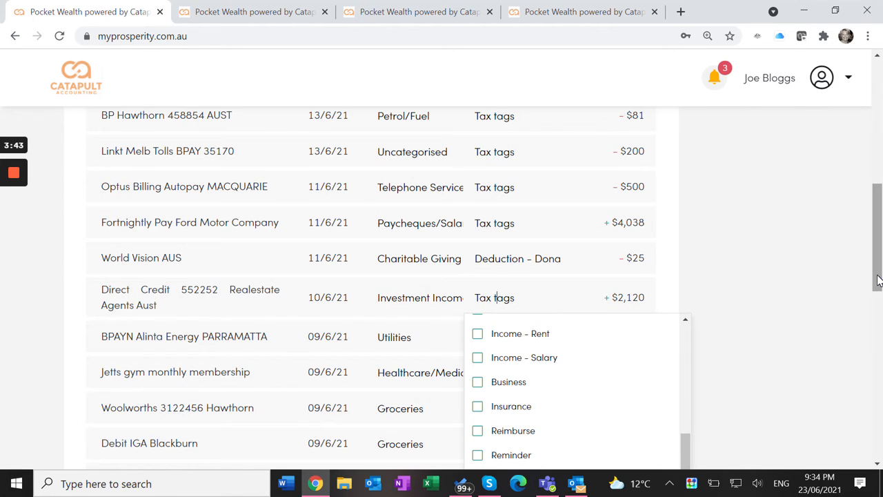
scroll("down", 3)
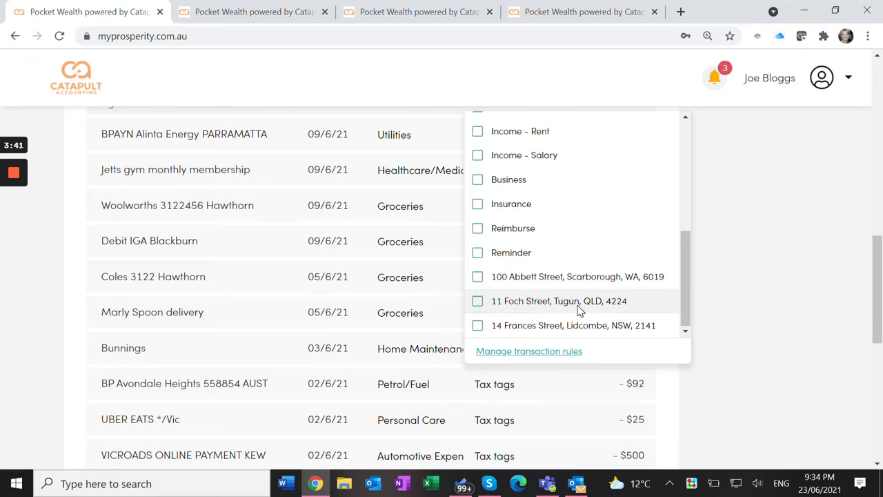
mouse_move(487, 311)
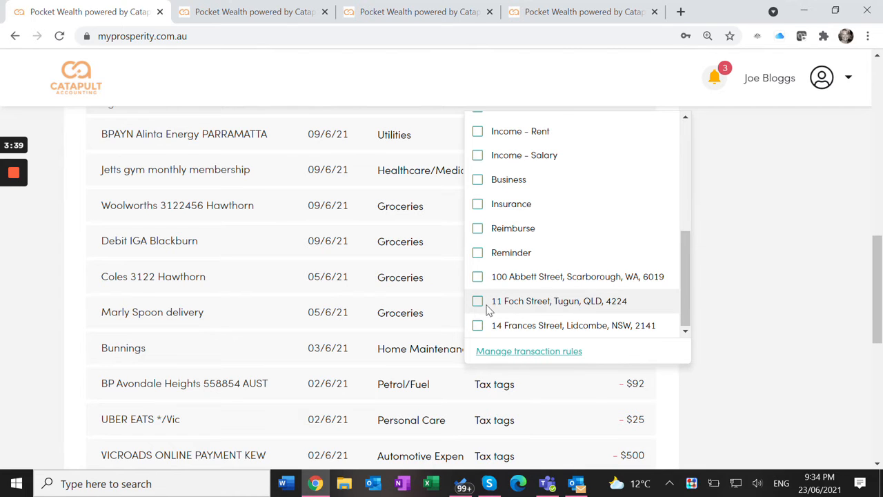
left_click(477, 300)
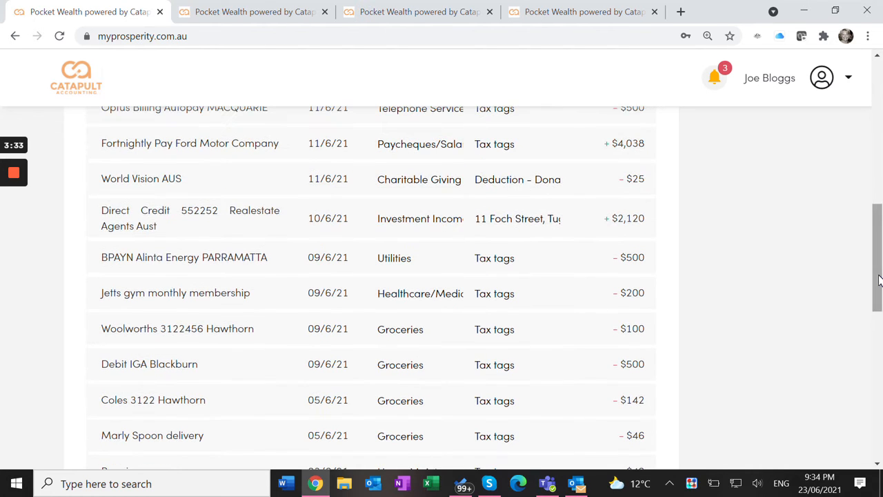
mouse_move(539, 244)
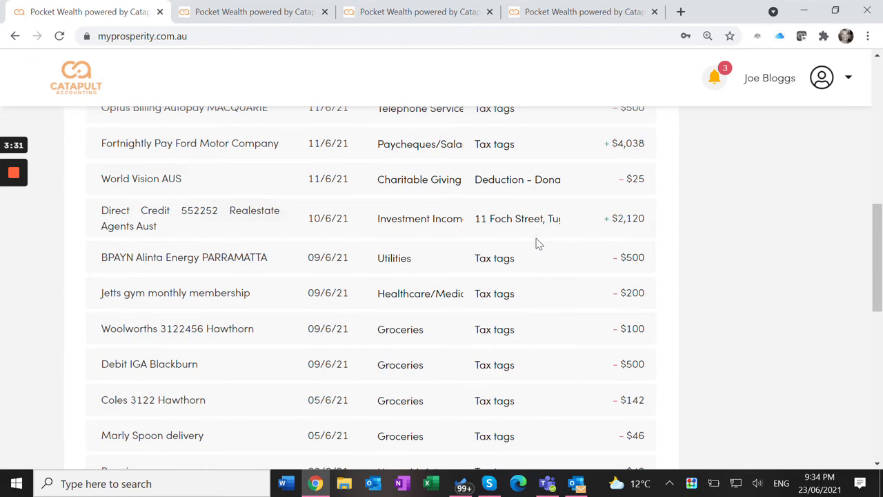
mouse_move(557, 229)
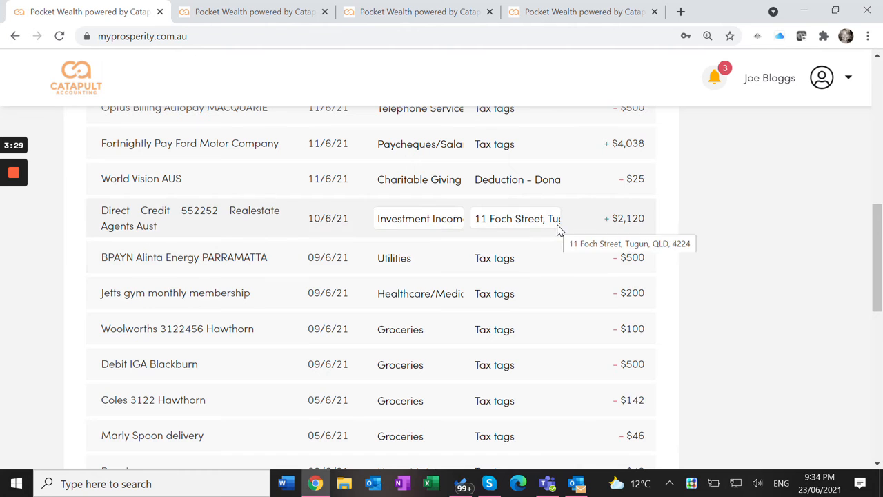
scroll("down", 3)
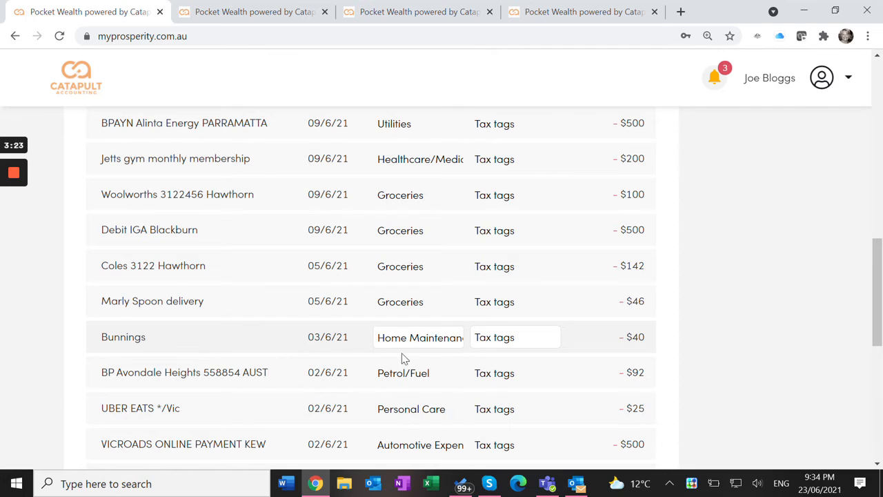
mouse_move(408, 356)
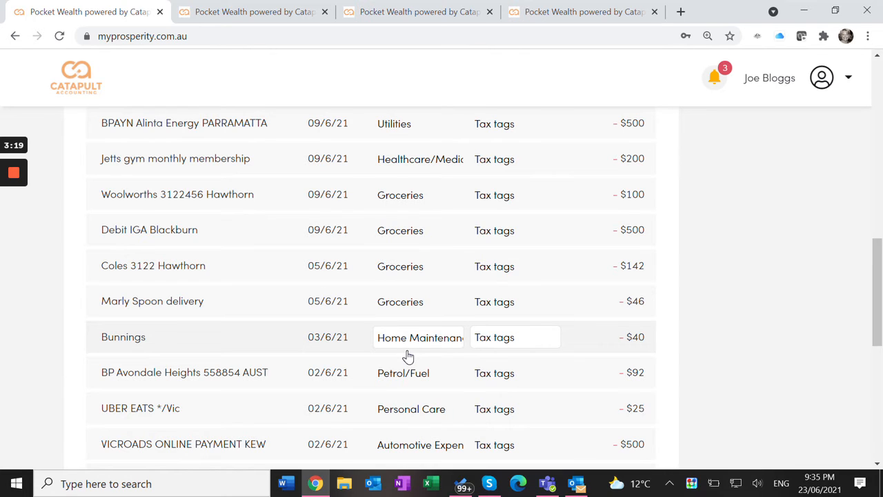
left_click(515, 337)
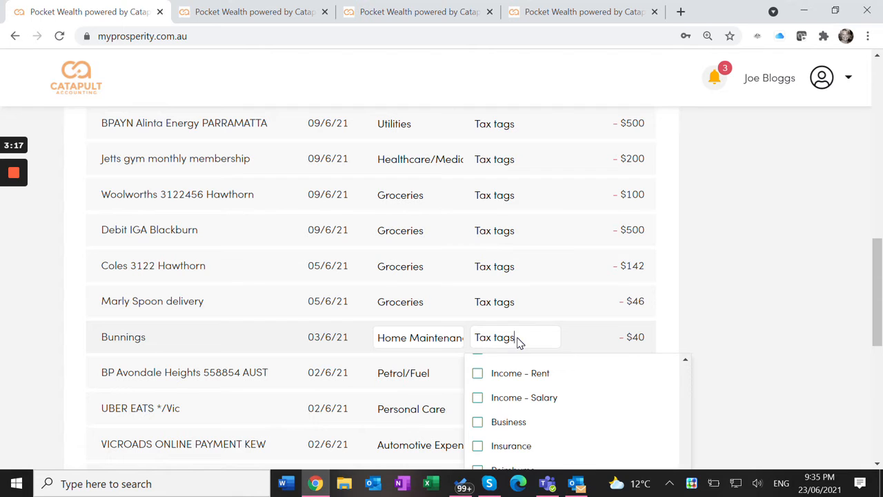
scroll("down", 3)
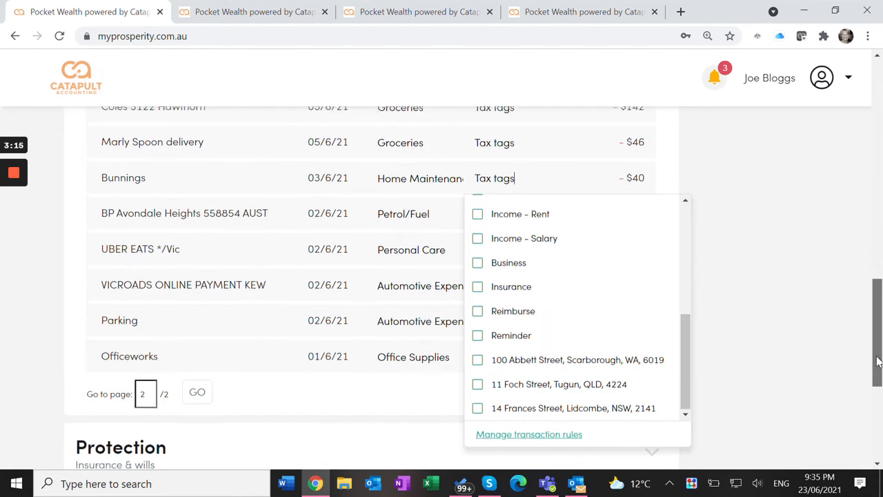
left_click(476, 384)
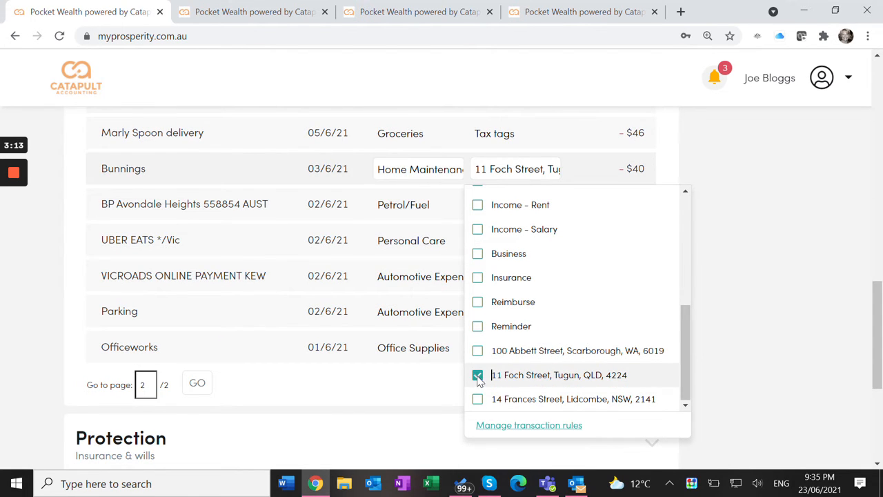
left_click(478, 375)
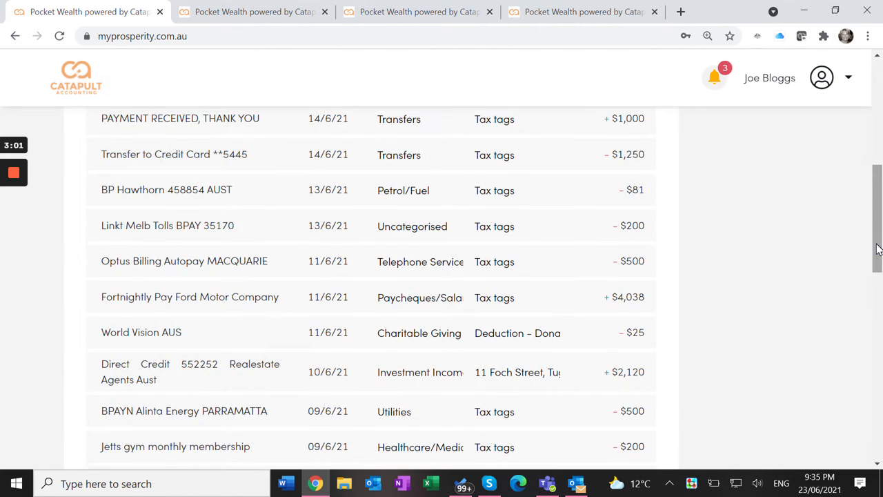
Filter cashflow to Current tax year (tagged) and switch the view from By date to By category.
scroll("up", 3)
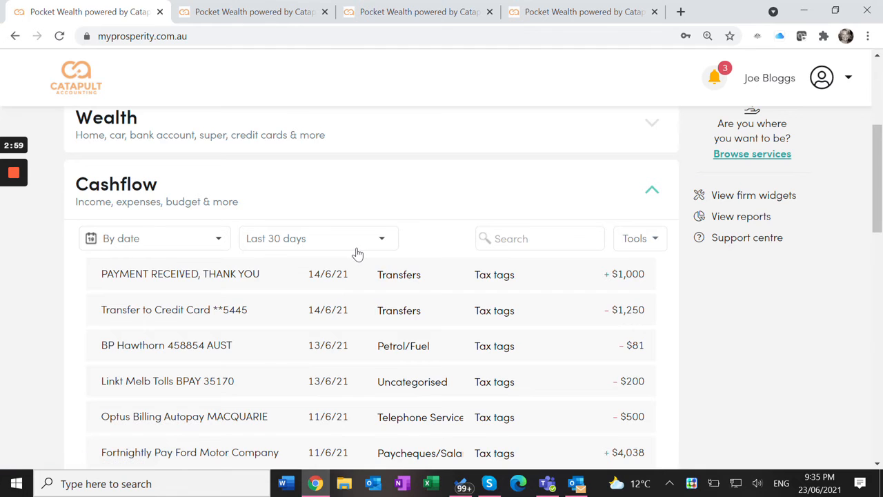
left_click(318, 238)
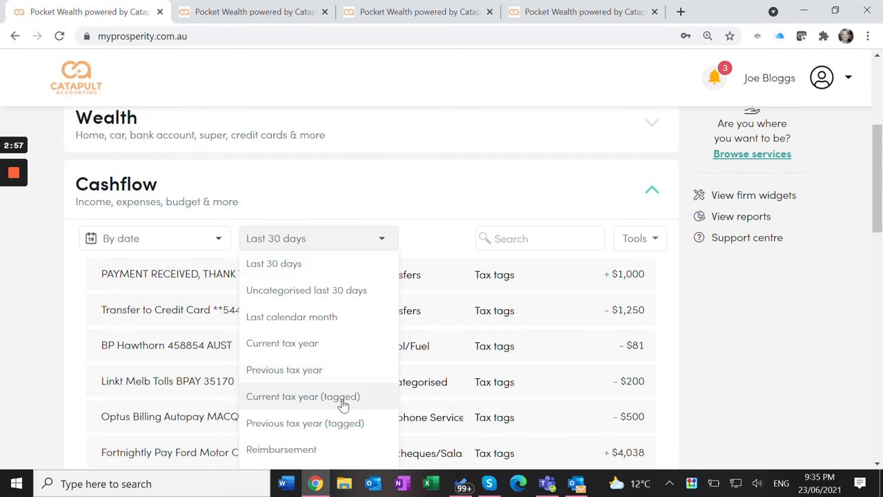
left_click(302, 396)
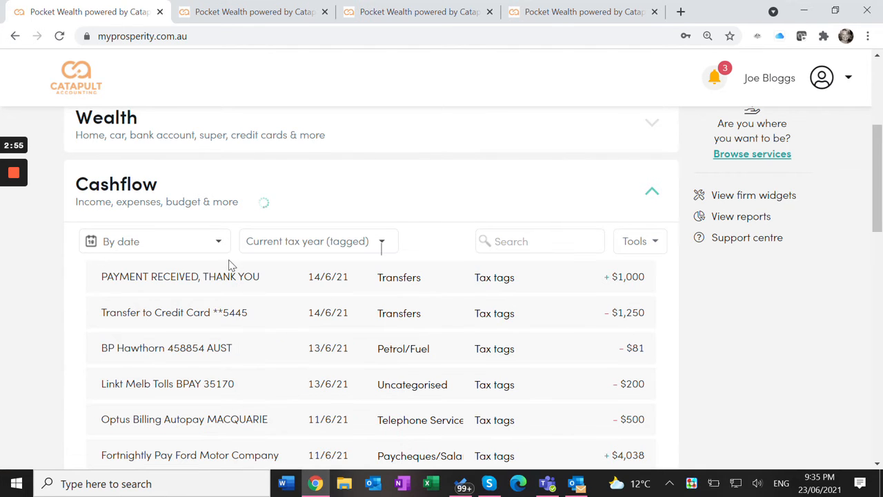
scroll("down", 3)
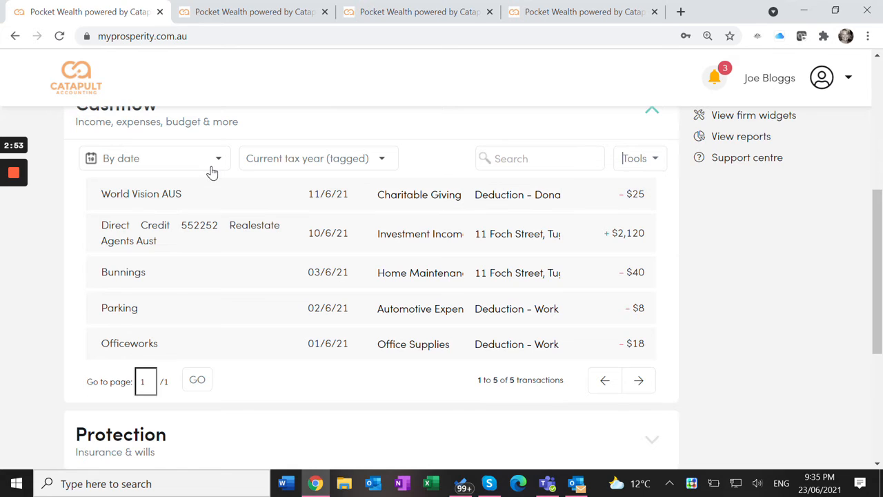
left_click(154, 158)
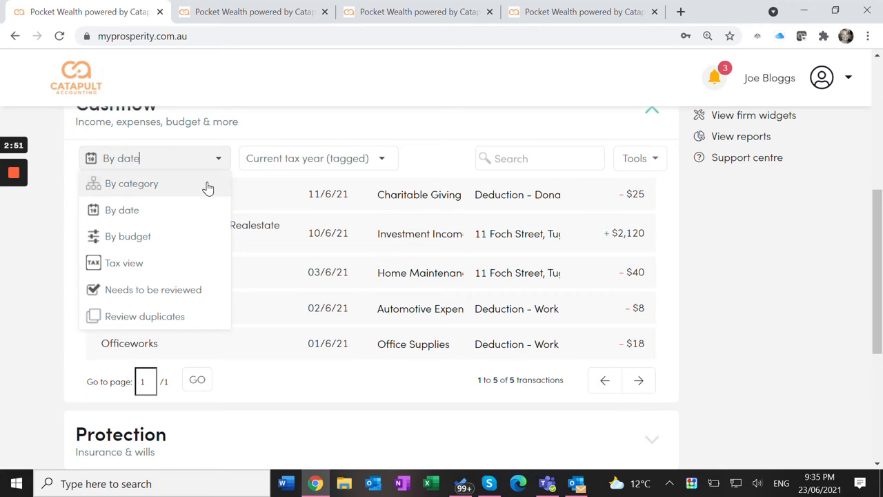
left_click(132, 183)
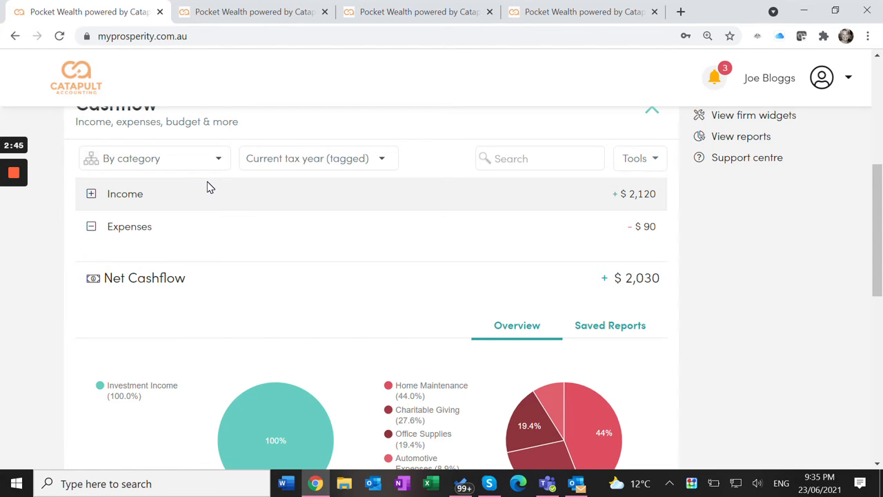
mouse_move(735, 241)
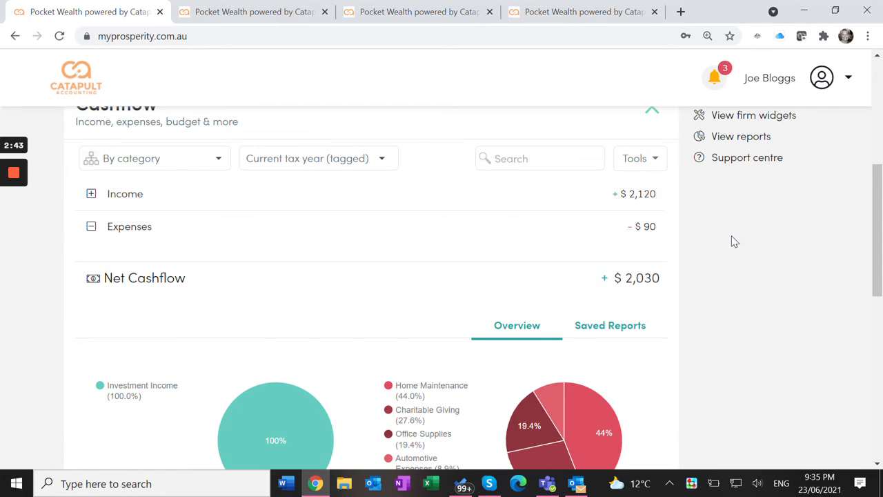
Scroll down the Cashflow overview to generate the transaction report in a new tab.
scroll("down", 3)
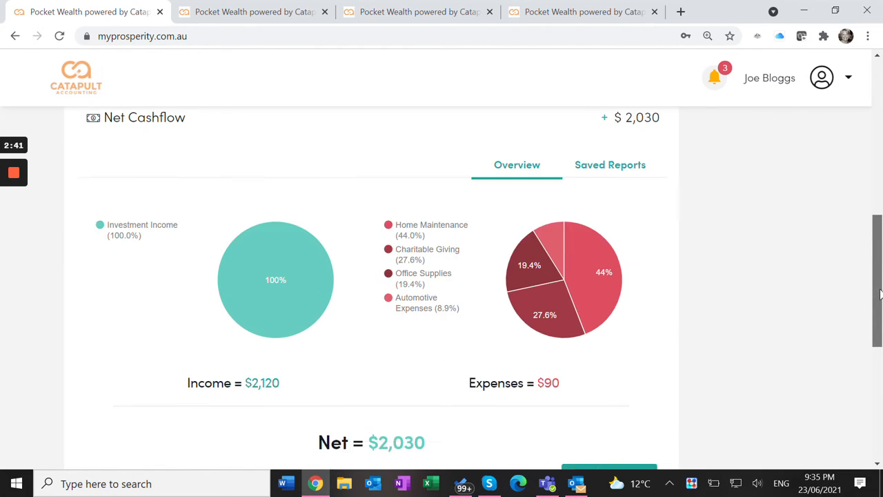
scroll("down", 3)
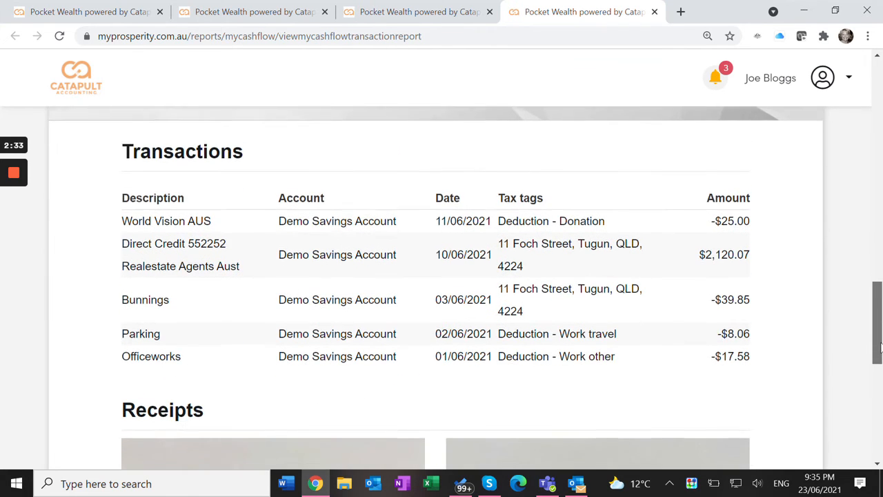
scroll("down", 3)
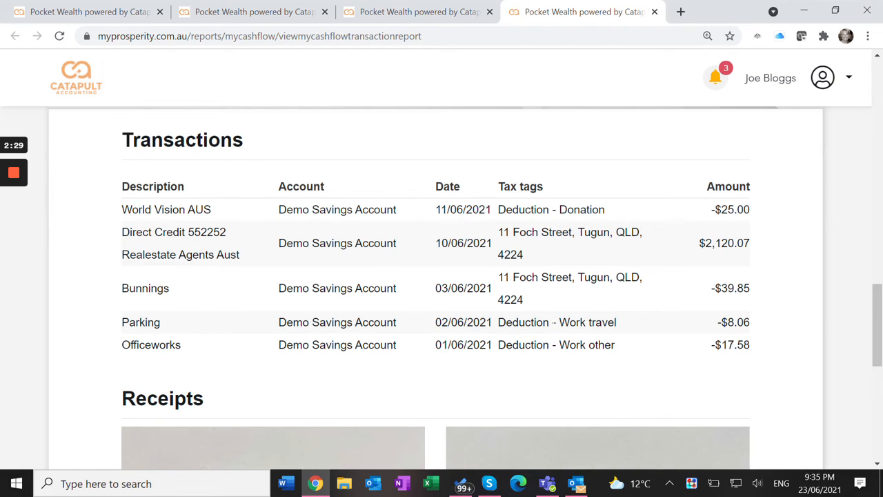
mouse_move(547, 248)
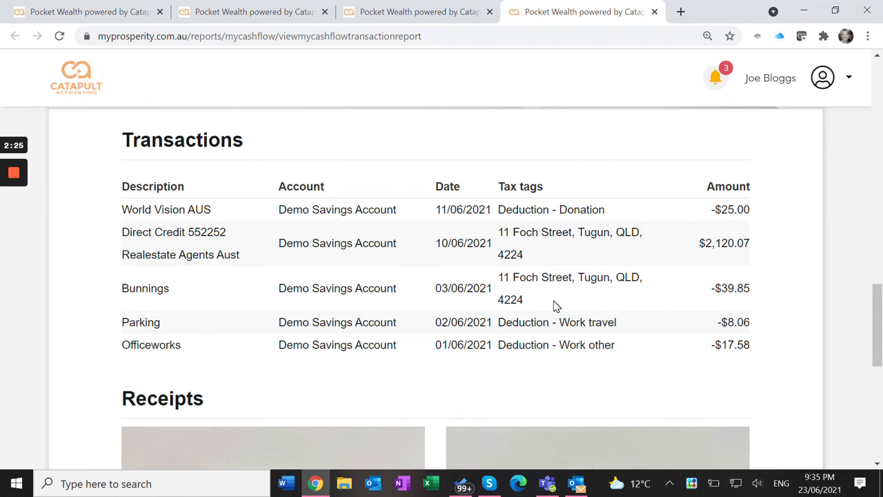
mouse_move(568, 357)
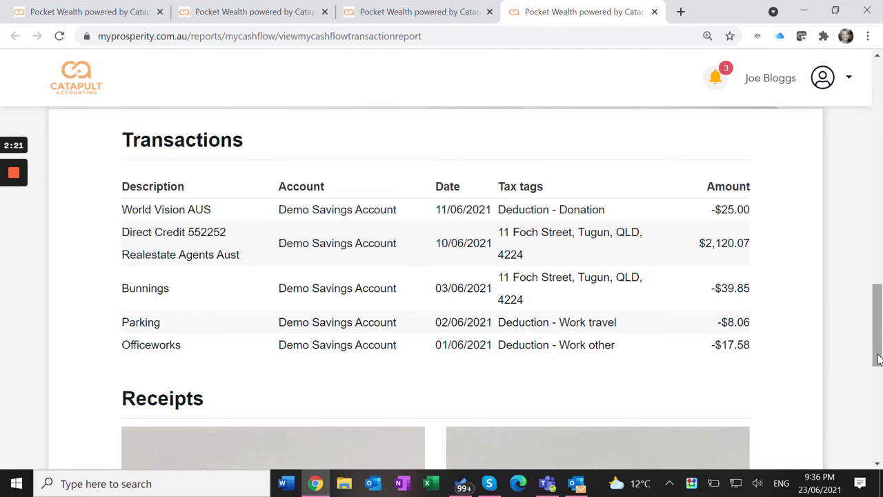
scroll("down", 3)
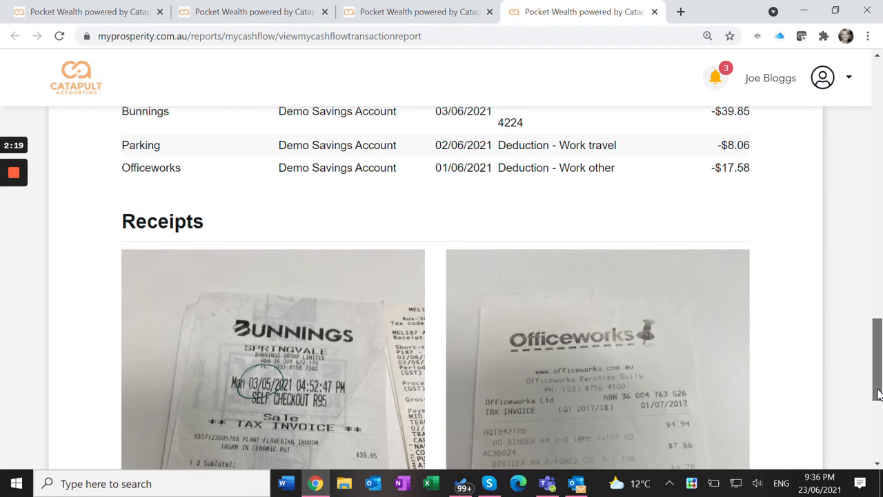
scroll("down", 3)
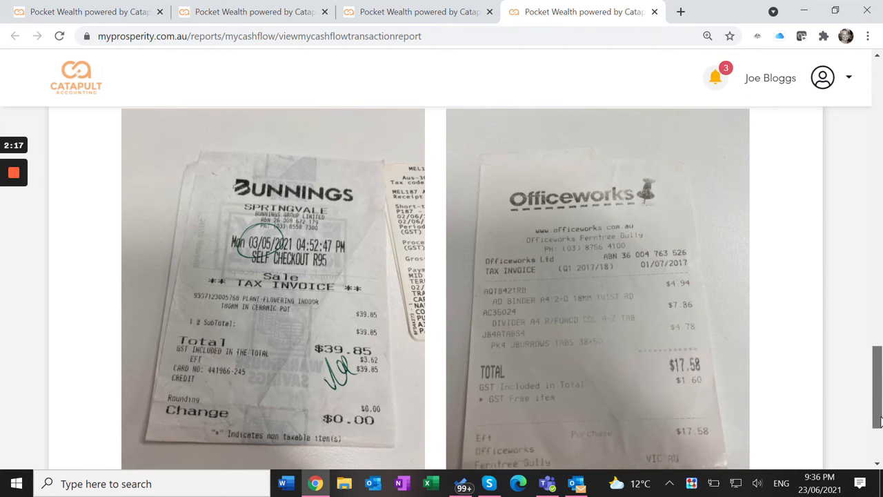
scroll("up", 3)
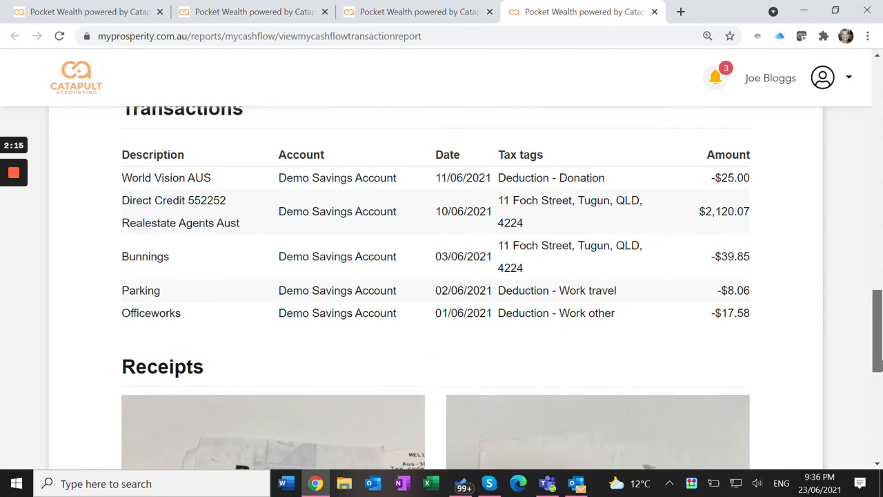